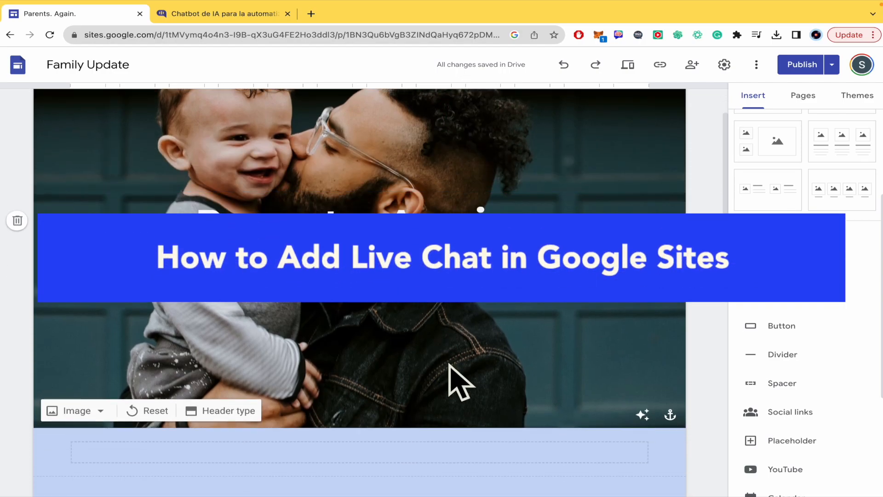
Scroll down through the Google Sites page content
scroll("down", 3)
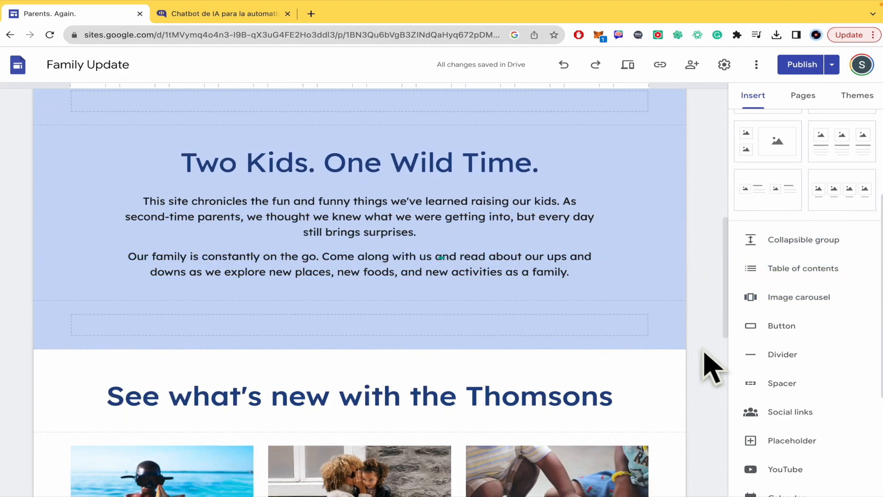
scroll("down", 3)
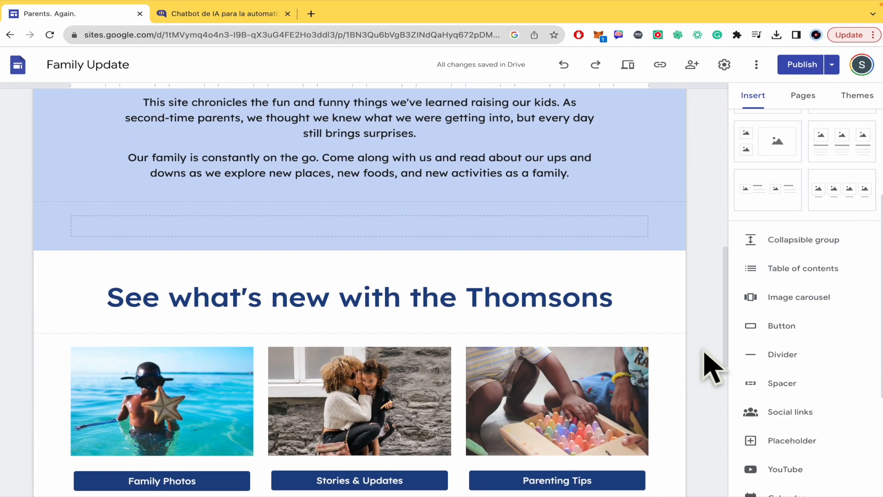
scroll("down", 3)
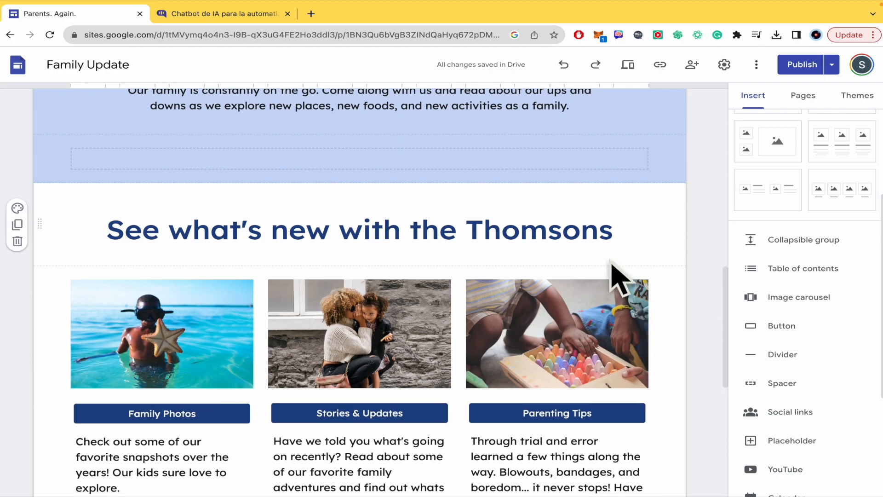
scroll("down", 3)
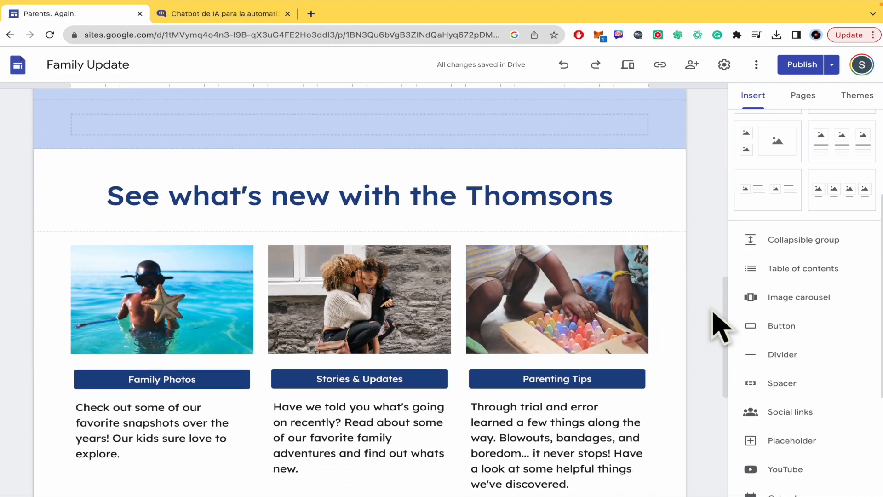
scroll("down", 3)
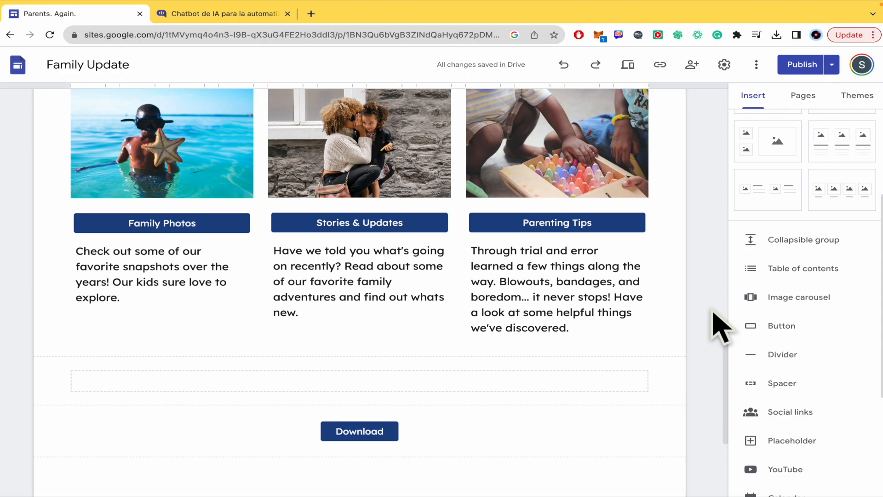
scroll("down", 3)
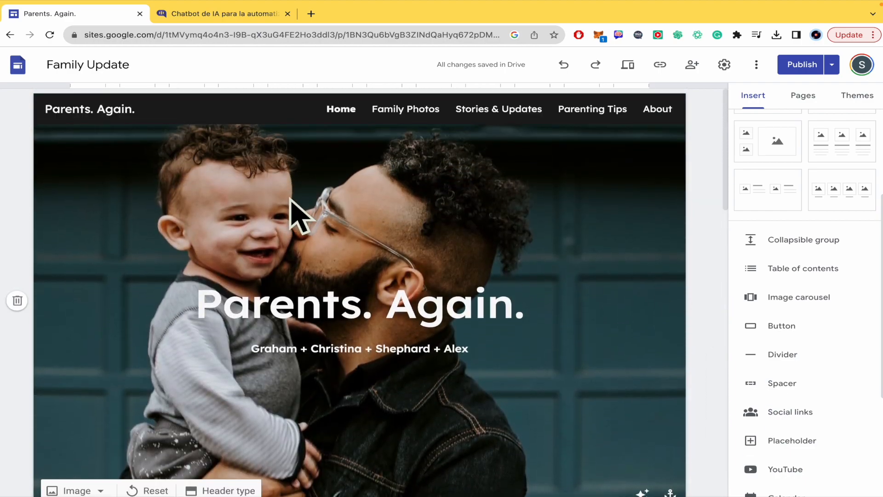
Switch to the Kommunicate homepage tab, glance back at Google Sites, then return to Kommunicate
left_click(219, 13)
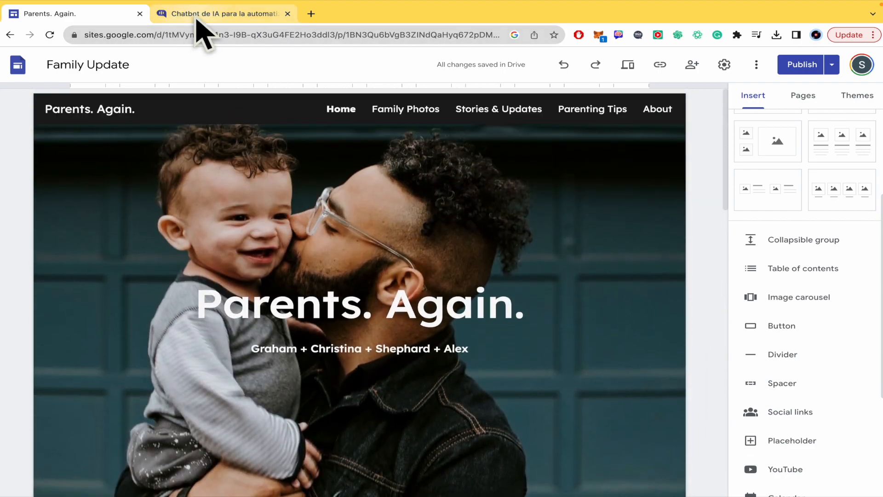
left_click(222, 13)
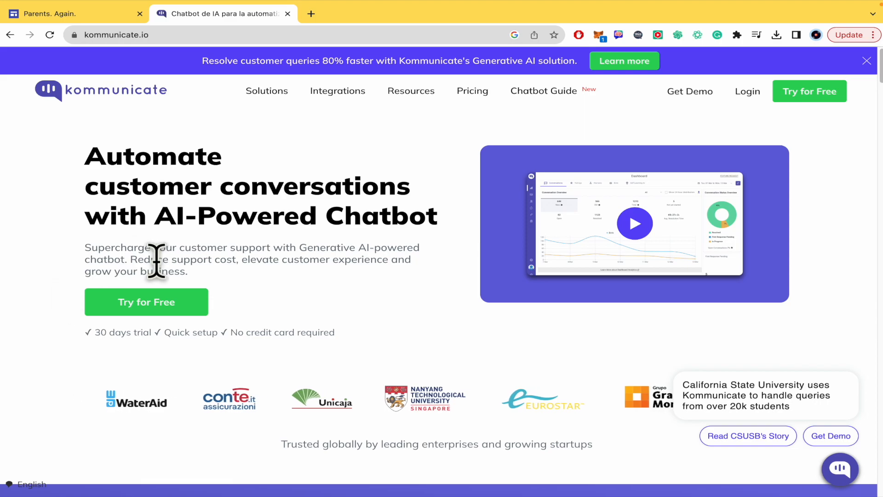
left_click(73, 13)
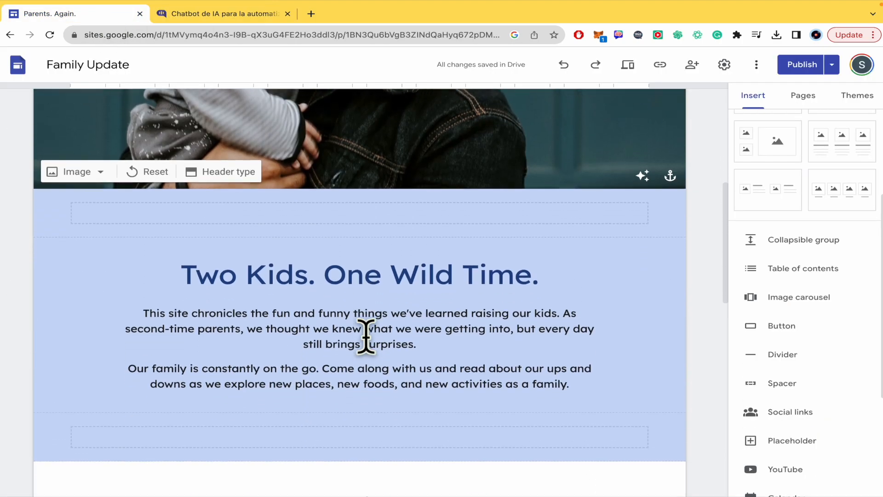
left_click(221, 14)
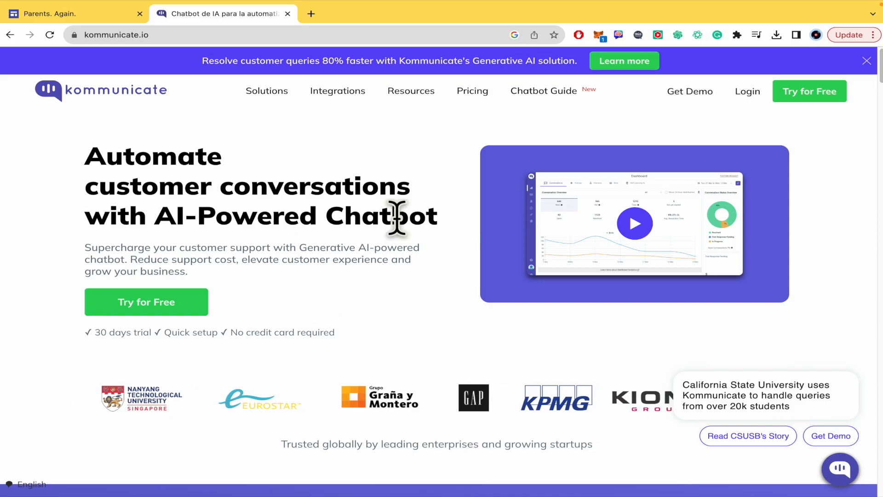
mouse_move(143, 338)
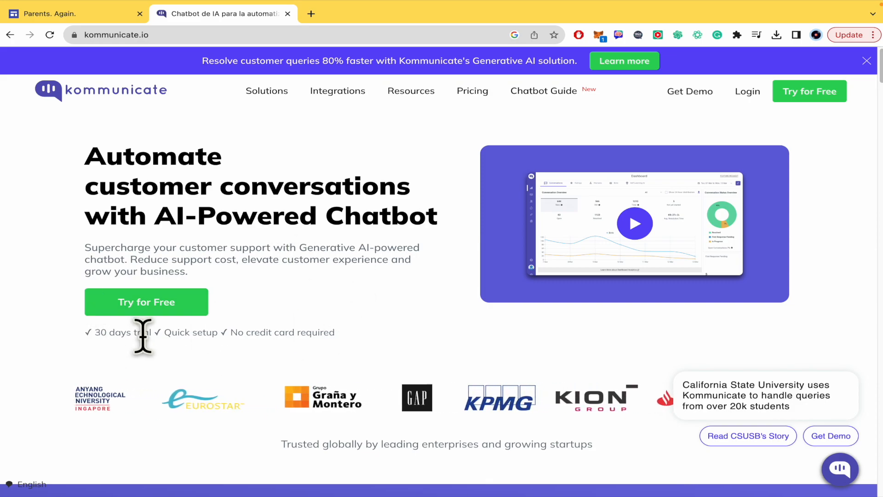
Go to the Pricing page and scroll through the Lite, Advanced and Enterprise plans
left_click(472, 91)
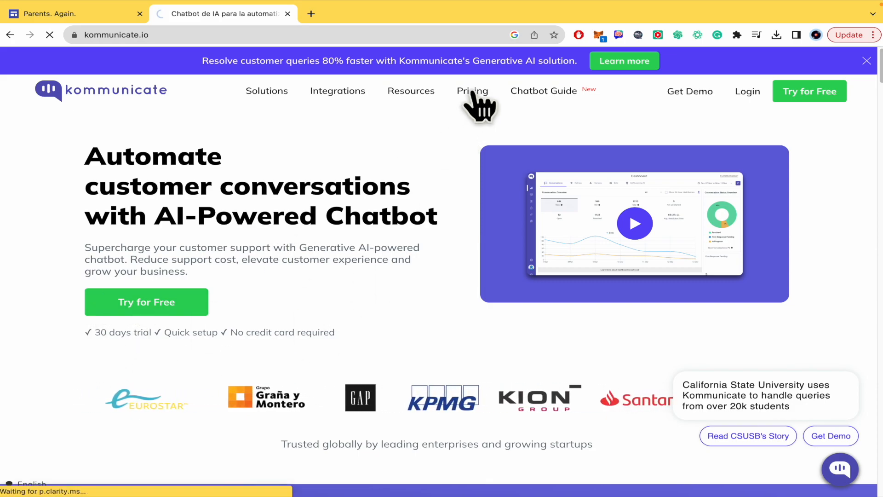
left_click(472, 91)
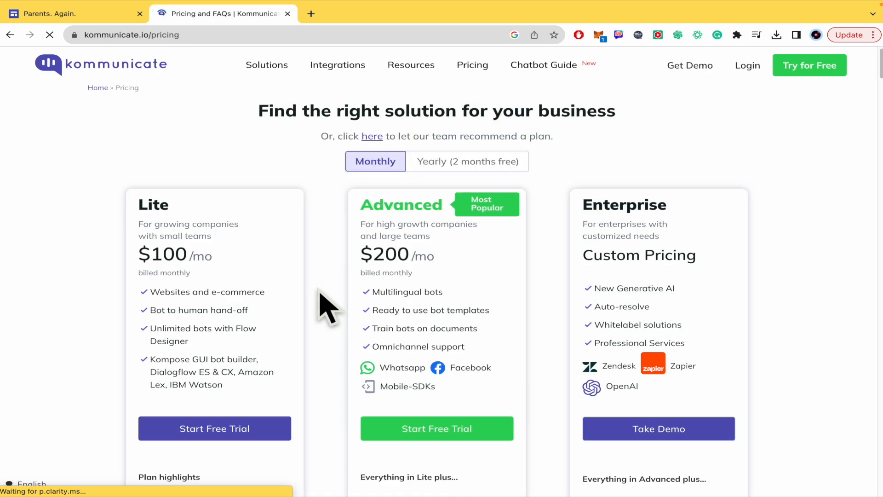
scroll("down", 3)
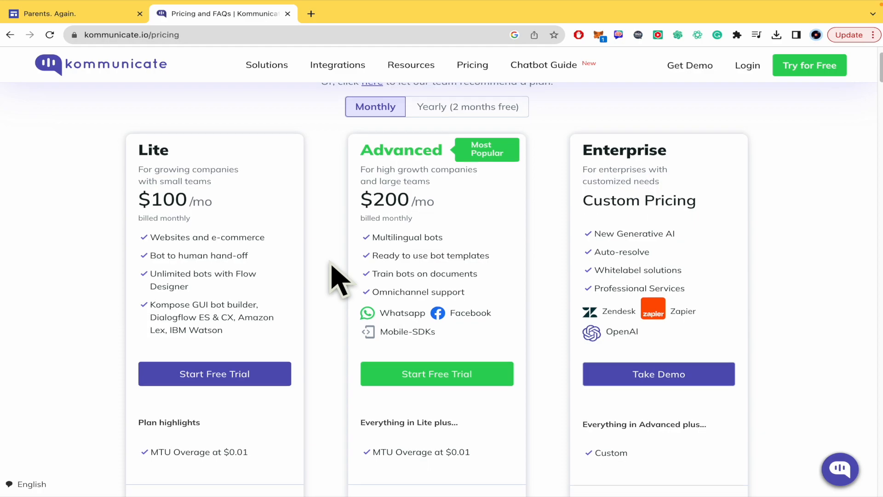
scroll("down", 3)
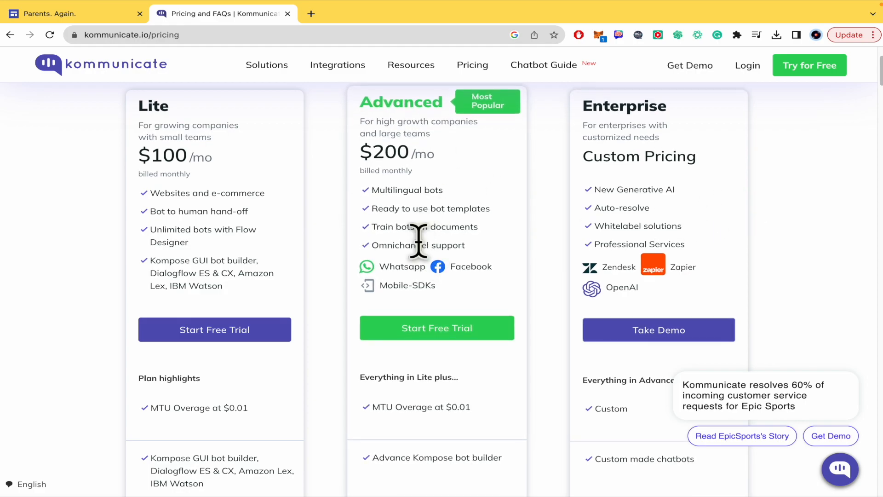
mouse_move(378, 270)
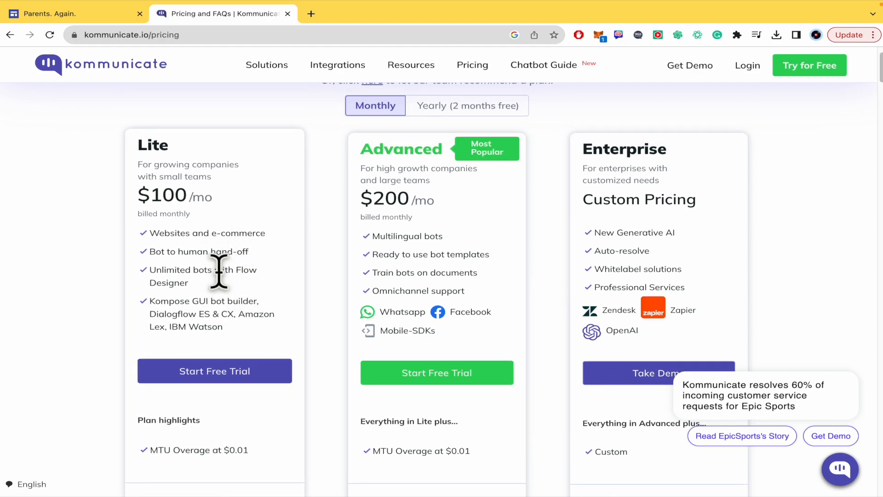
mouse_move(219, 226)
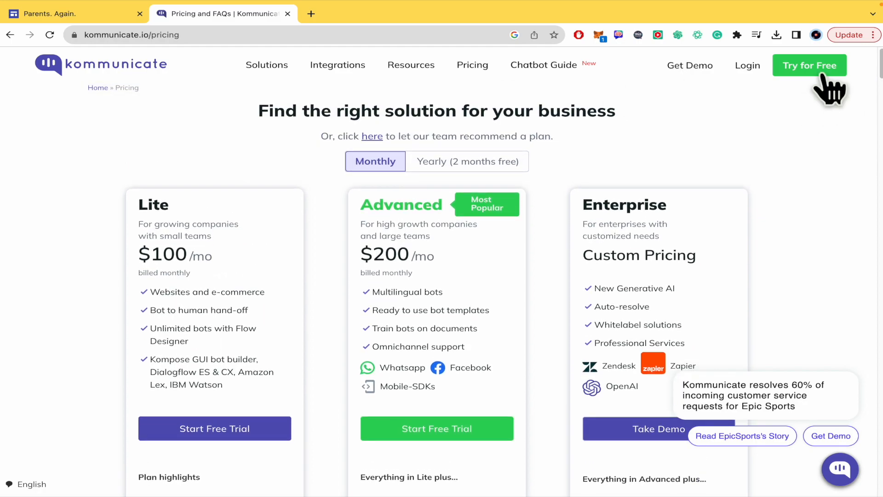
Start a free trial and sign up with a Google Workspace account
left_click(809, 66)
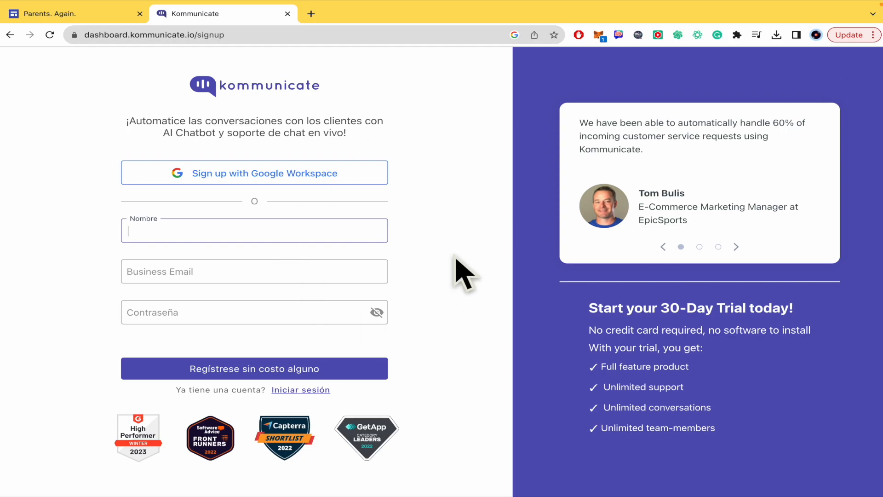
mouse_move(341, 230)
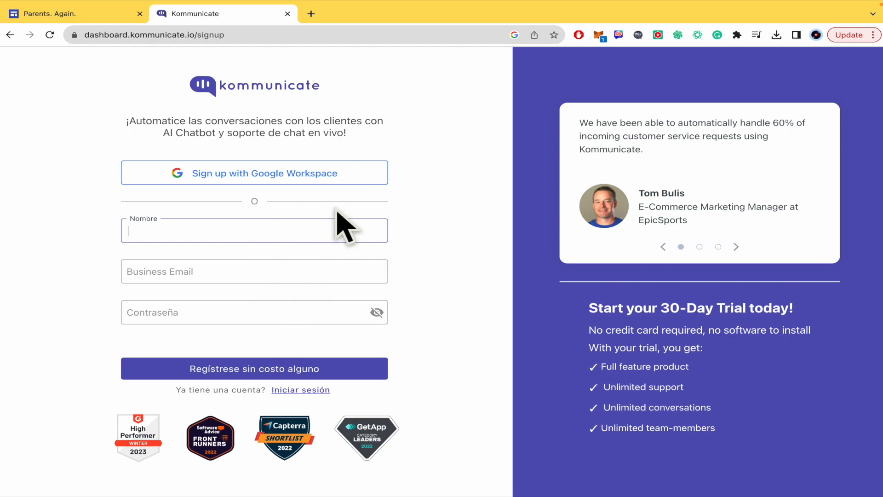
mouse_move(303, 207)
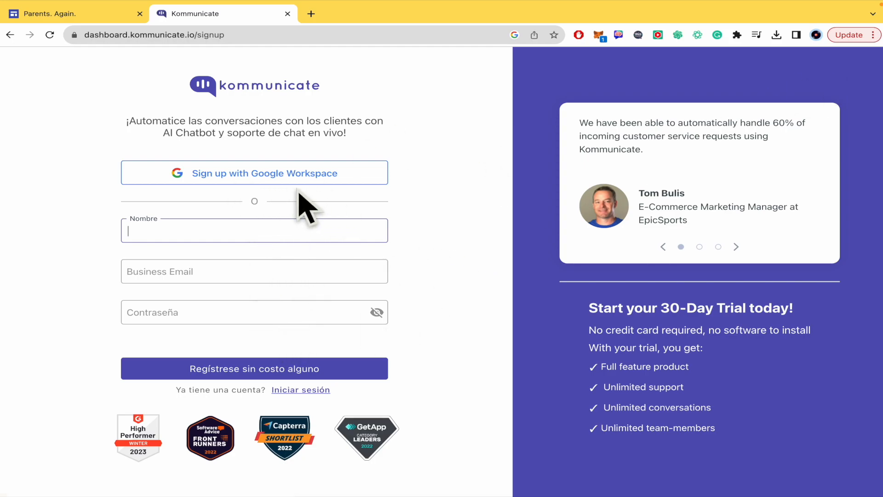
mouse_move(446, 209)
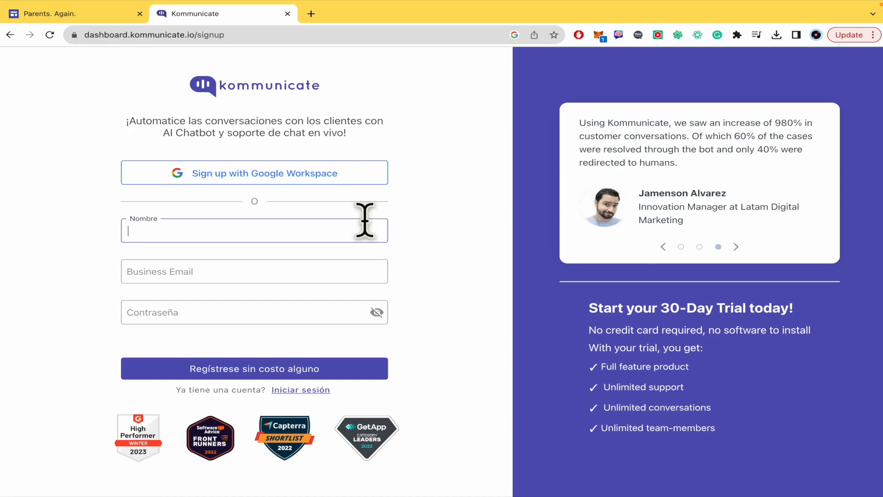
left_click(254, 368)
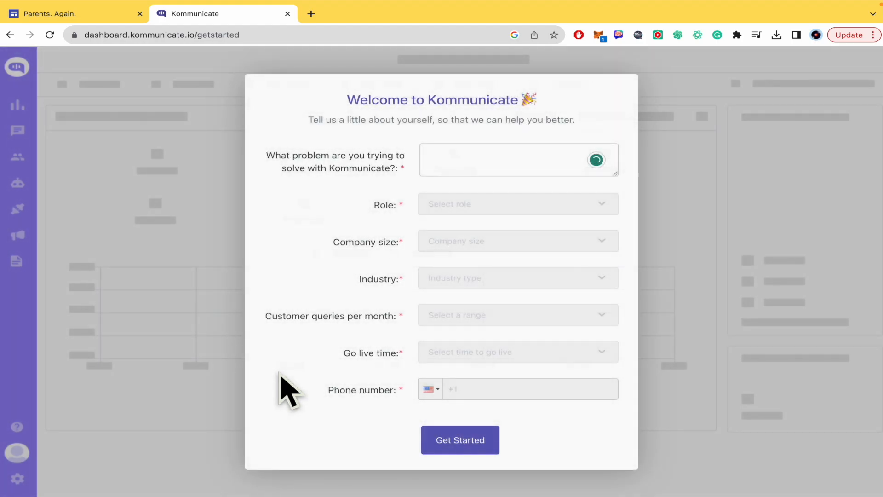
Skip through the welcome questionnaire with Get Started to reach the dashboard
left_click(507, 159)
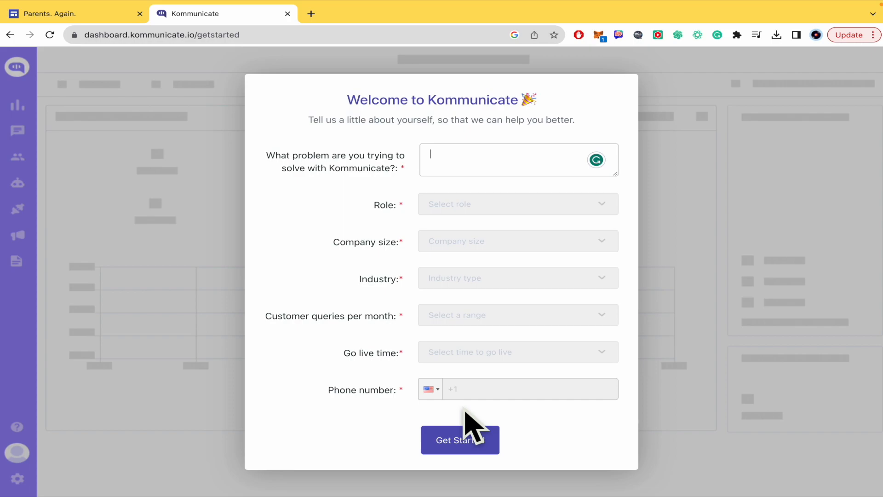
left_click(460, 439)
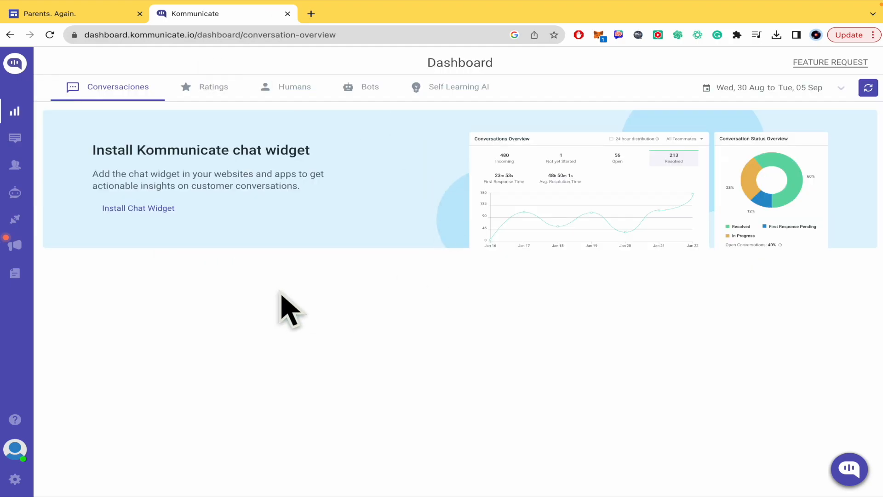
mouse_move(15, 480)
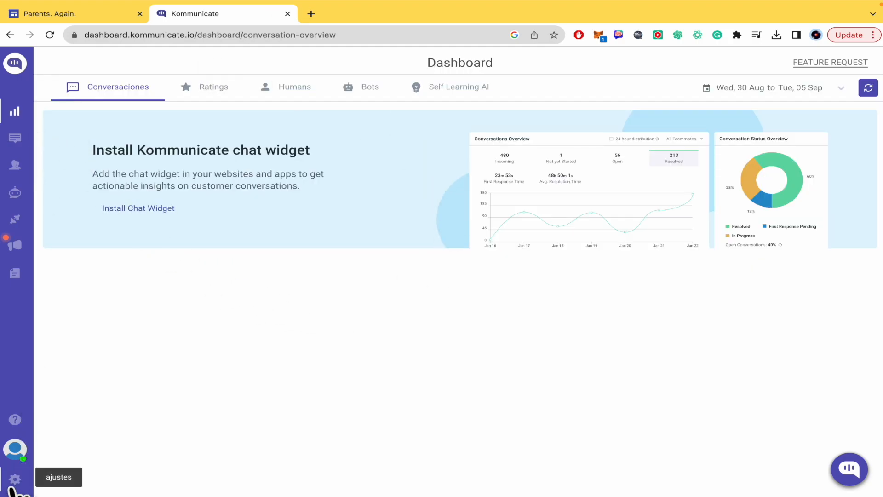
Copy the website JavaScript install code from settings and return to the Sites editor
left_click(15, 479)
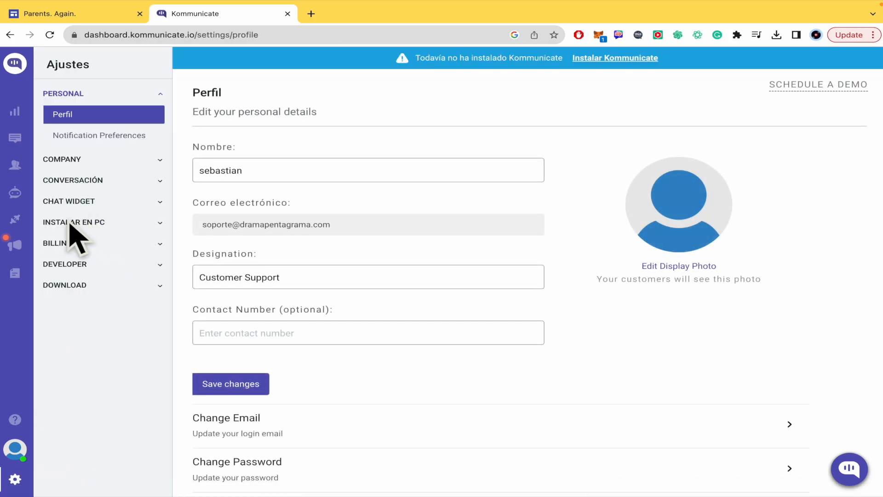
left_click(73, 221)
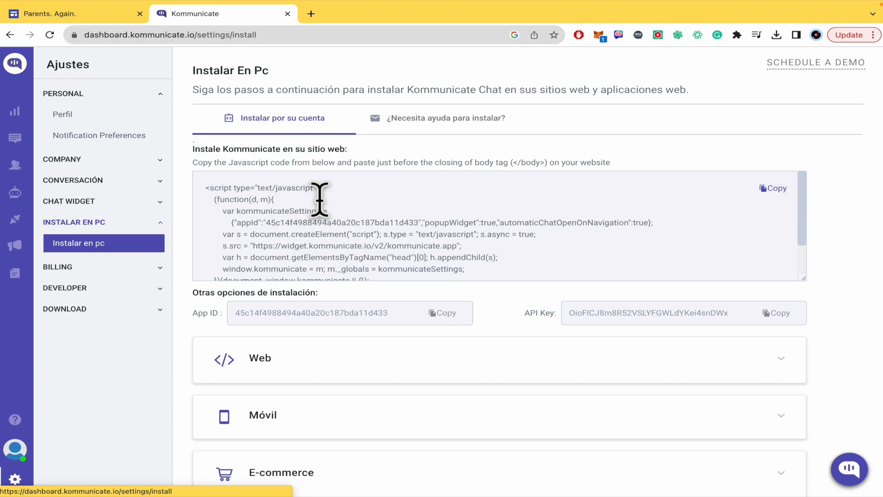
mouse_move(431, 220)
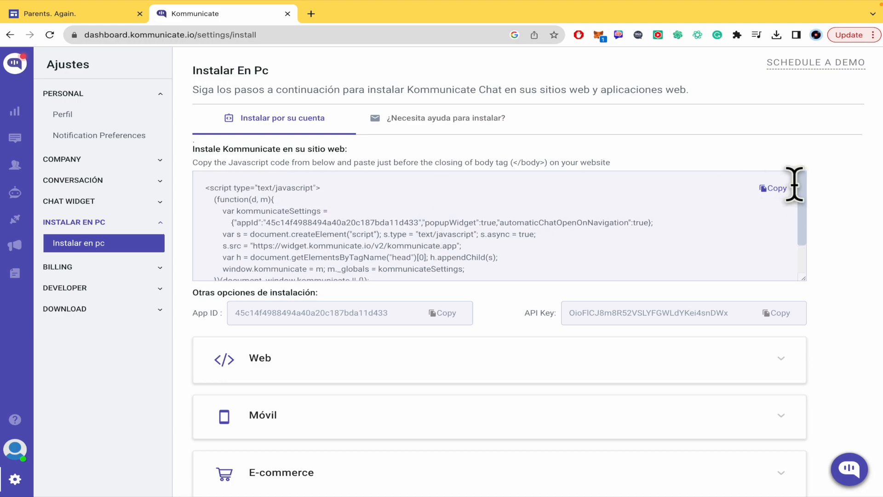
left_click(775, 188)
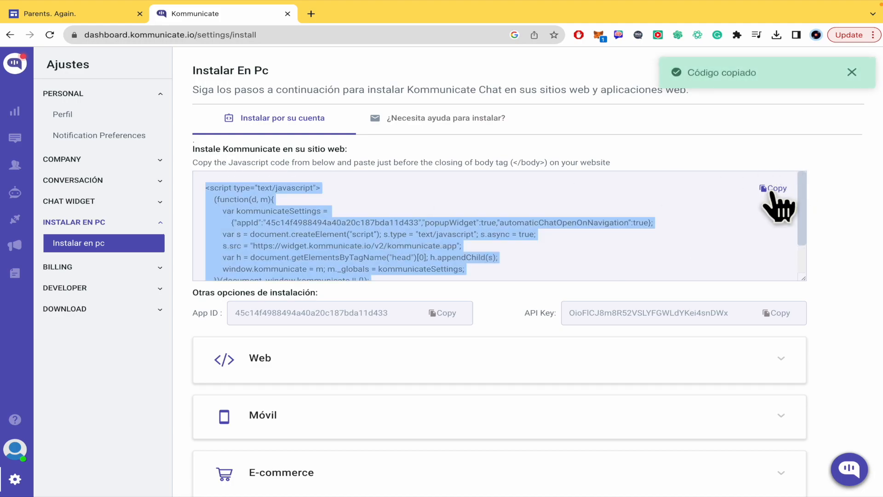
left_click(74, 13)
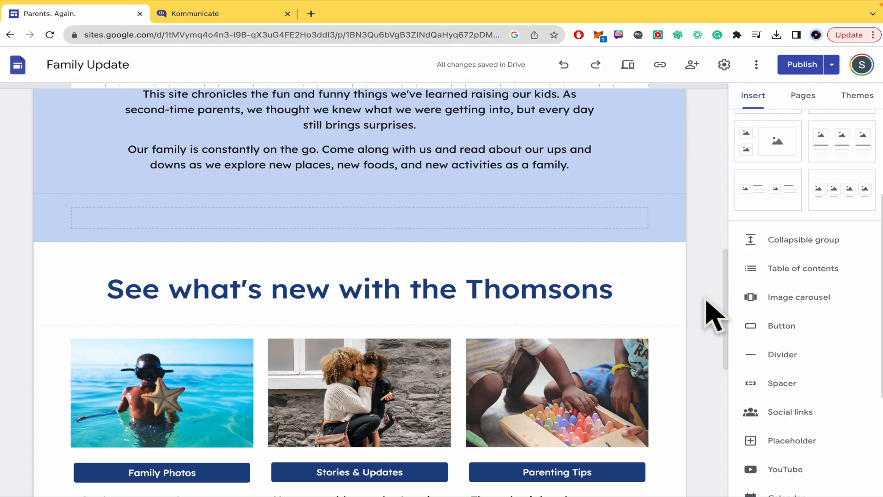
Embed the copied Kommunicate script into the empty section above the Download button
scroll("down", 3)
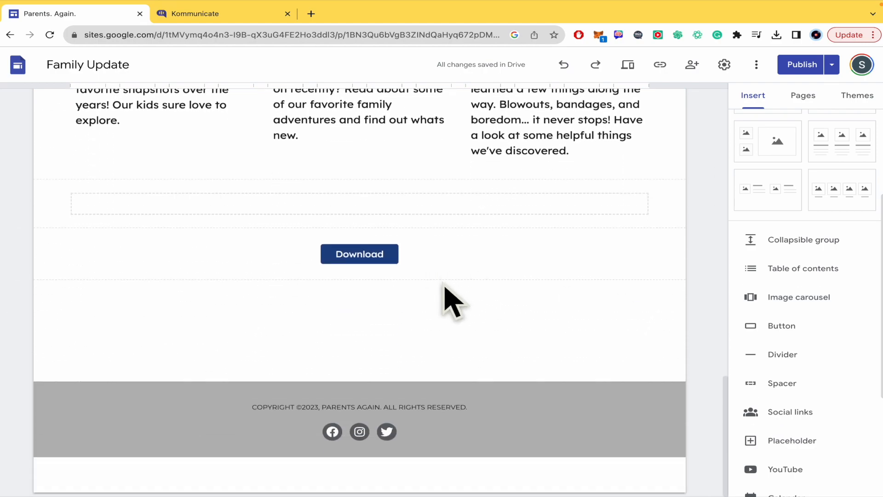
left_click(360, 204)
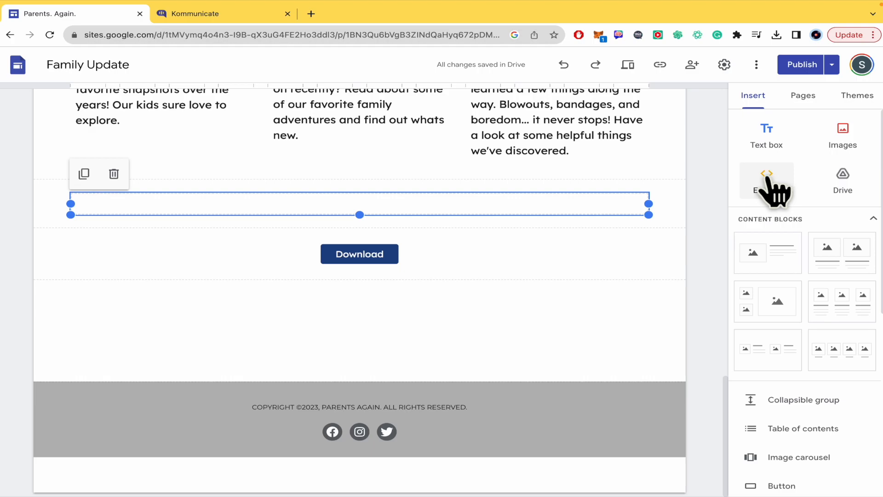
left_click(767, 181)
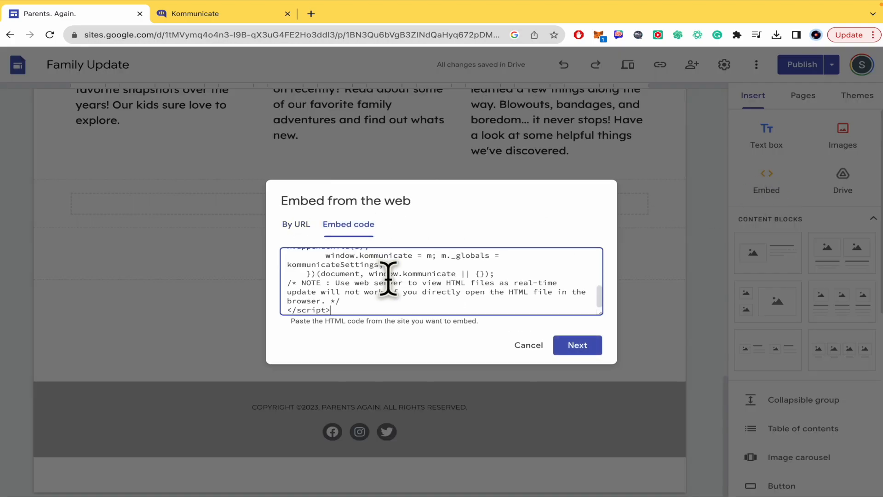
left_click(577, 345)
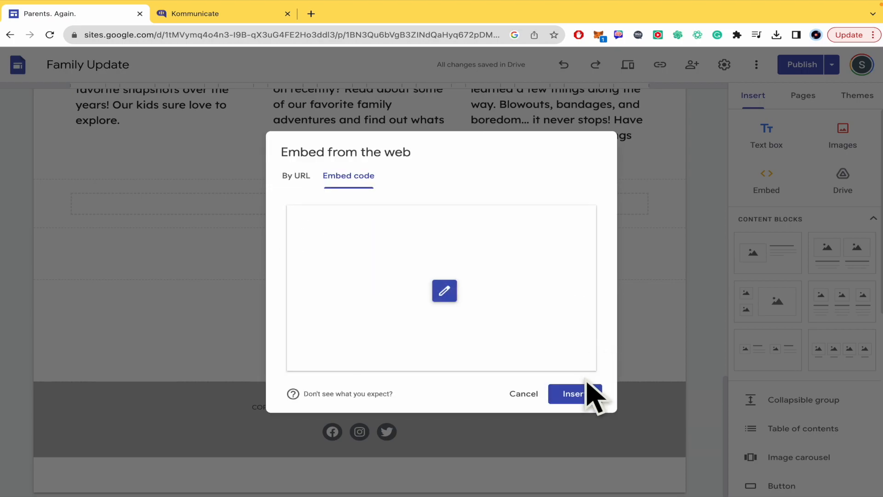
left_click(572, 392)
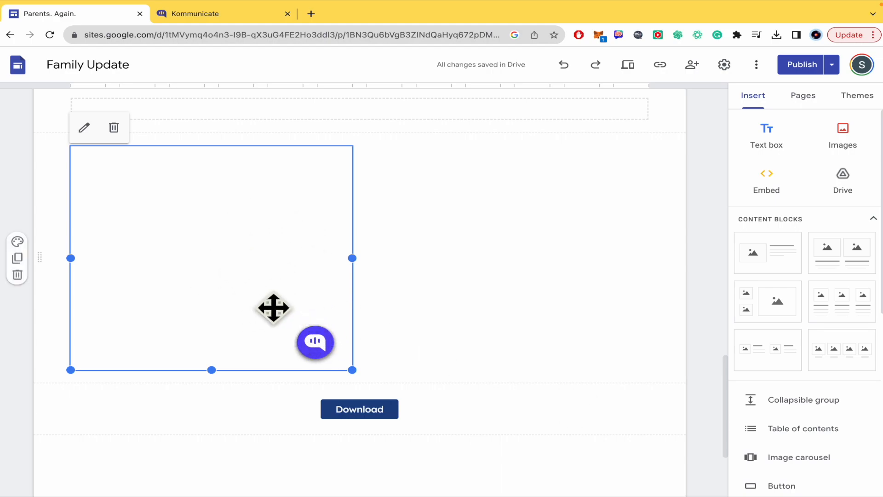
mouse_move(256, 268)
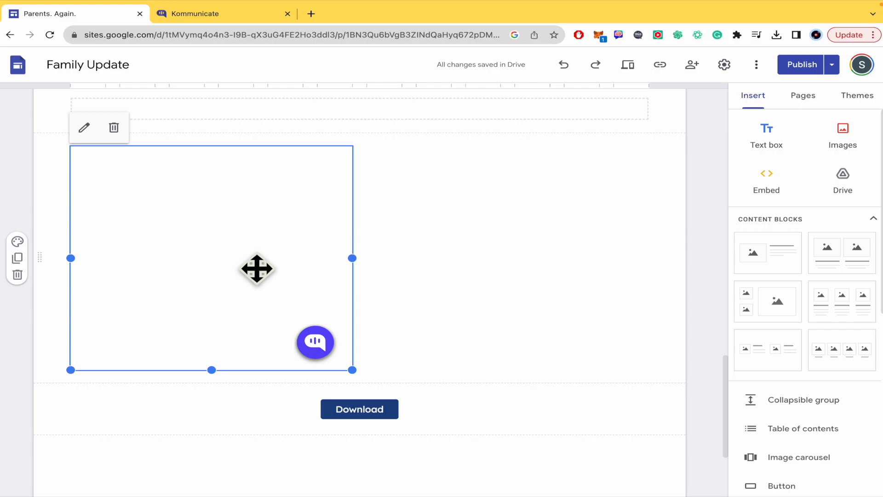
Publish the site changes, dismissing the 'Publish with confidence' tip
left_click(800, 64)
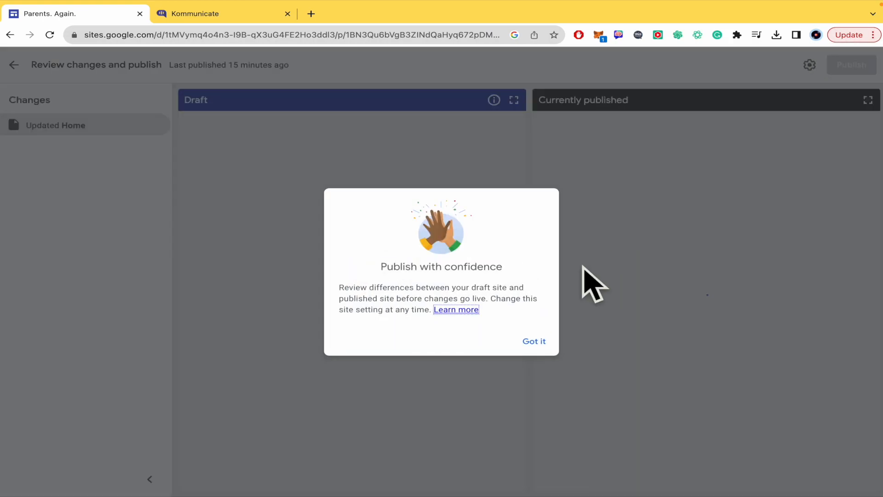
left_click(533, 341)
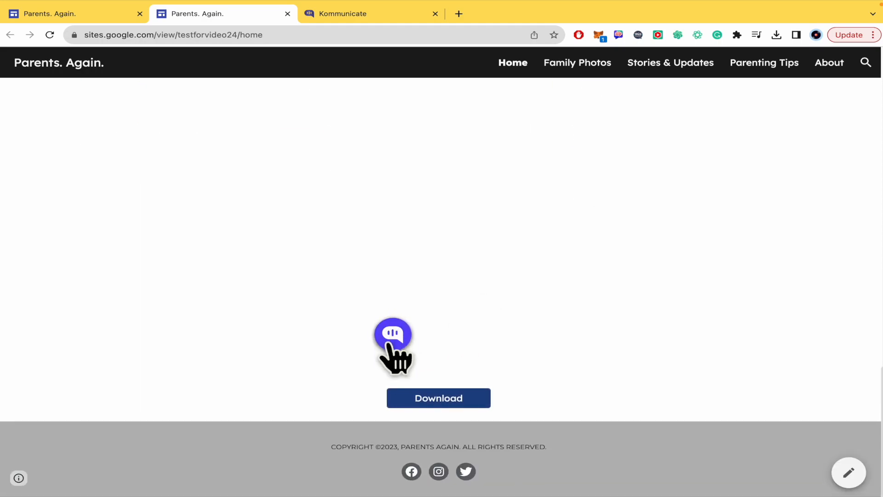
Send 'Hello, I need some help' from the live site's chat widget
left_click(393, 333)
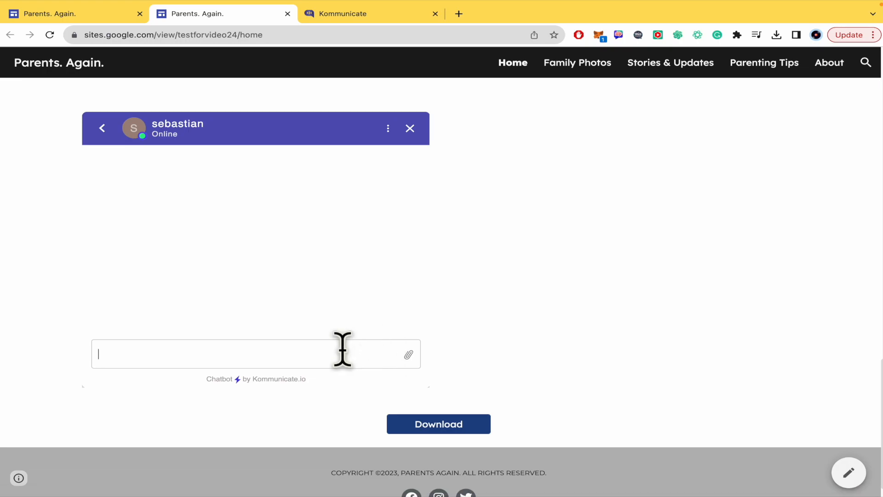
type("Hello,")
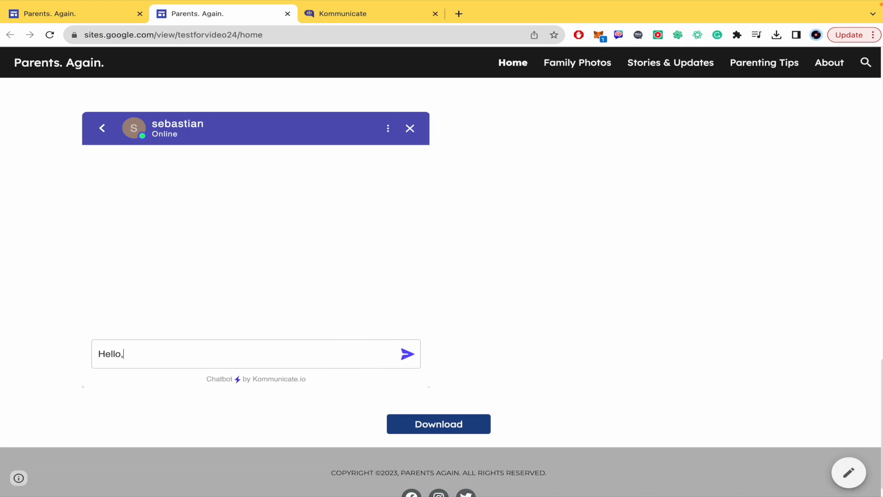
type("I need s")
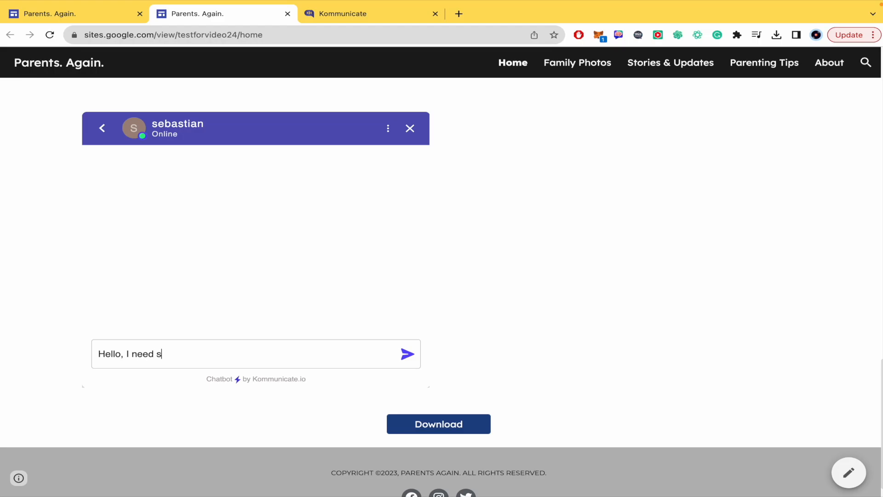
left_click(407, 353)
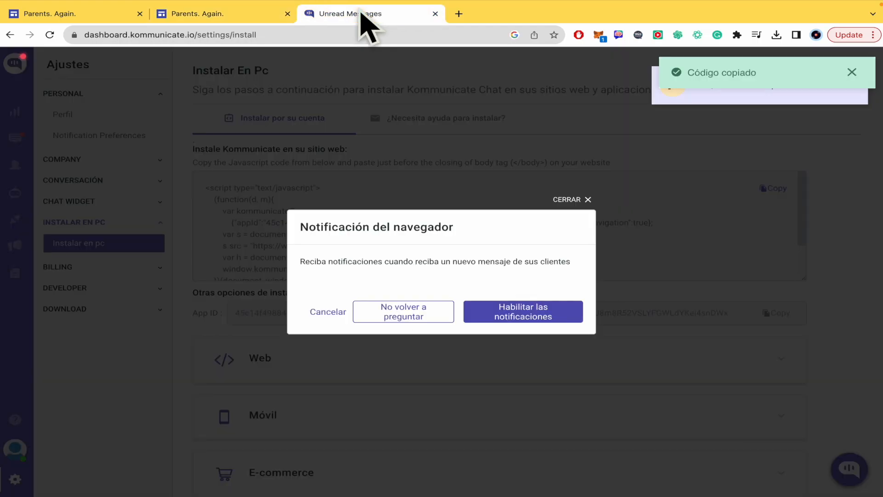
Dismiss the notification prompt and open the Phenomenal Otter conversation in Conversaciones
left_click(326, 312)
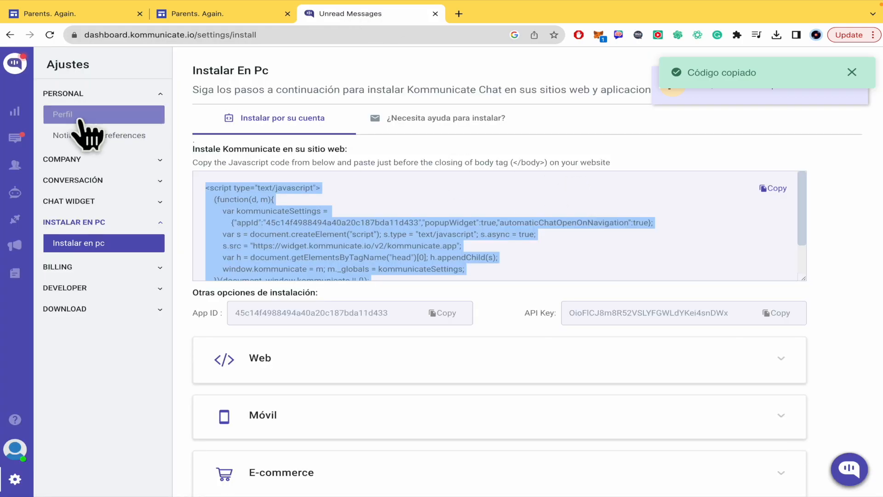
left_click(15, 137)
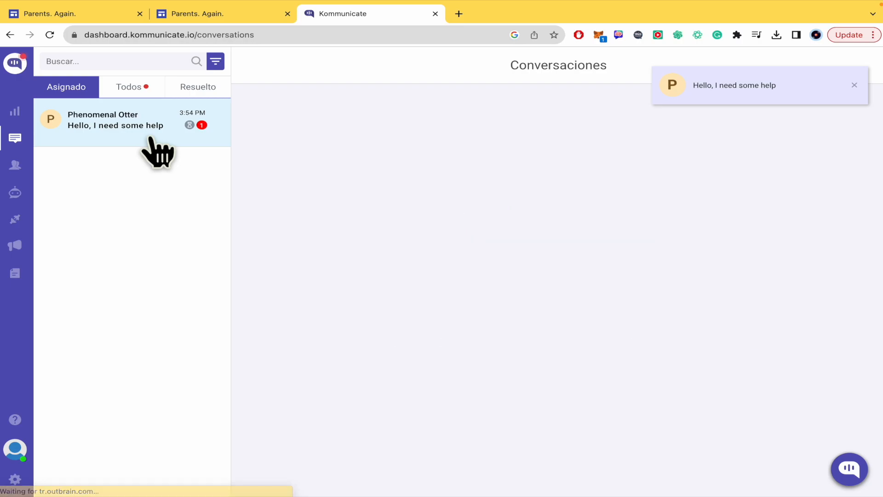
left_click(115, 119)
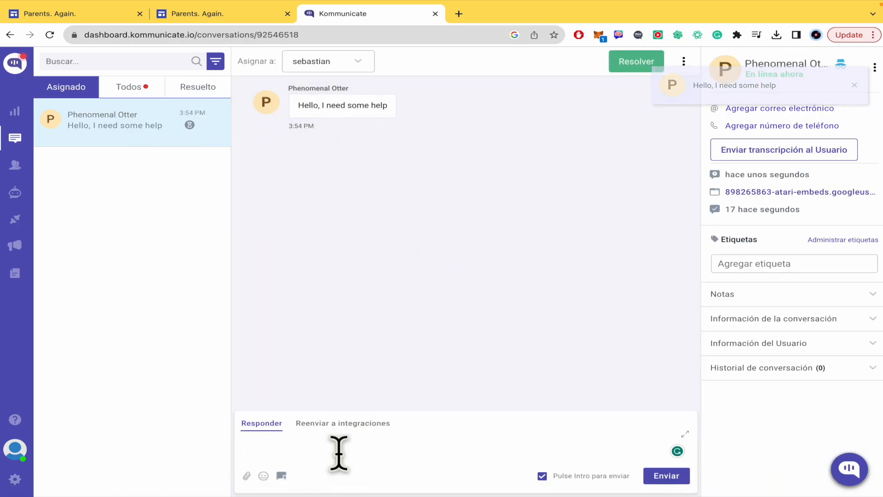
Reply to the visitor with 'If I answer by here'
type("If")
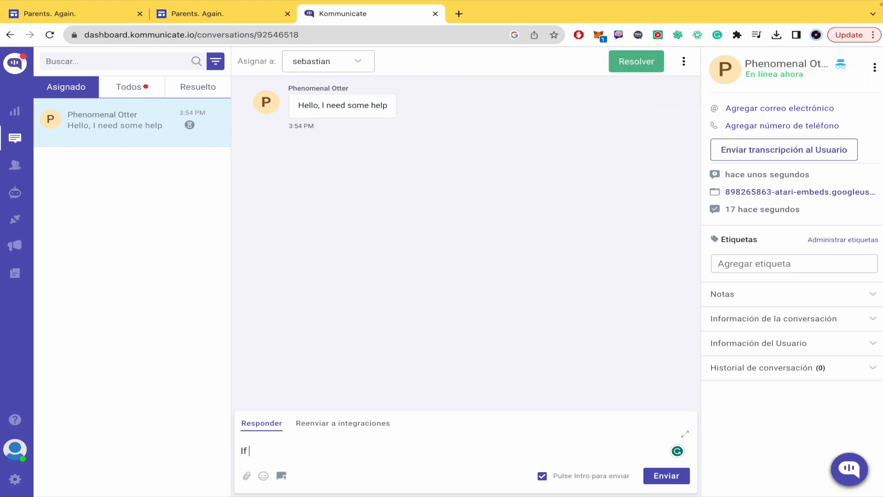
type("I ans")
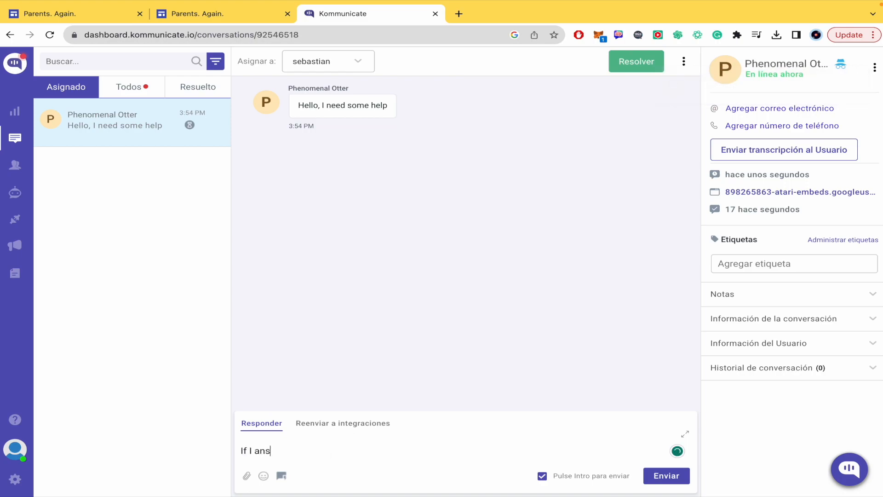
key("enter")
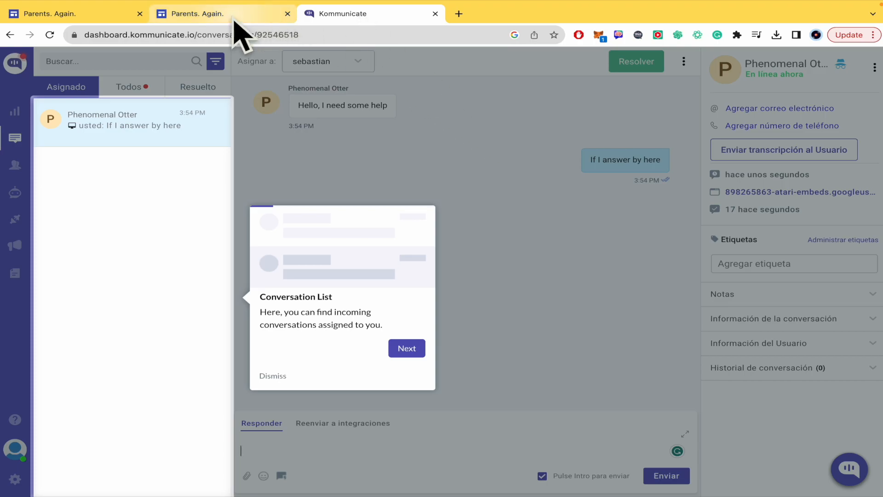
Return to the live 'Parents. Again.' tab to see the agent's reply in the chat window
left_click(222, 13)
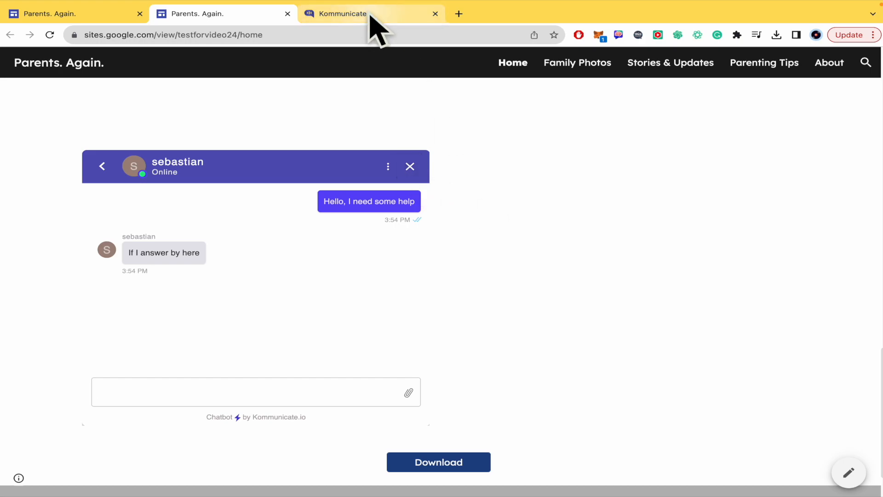
mouse_move(369, 14)
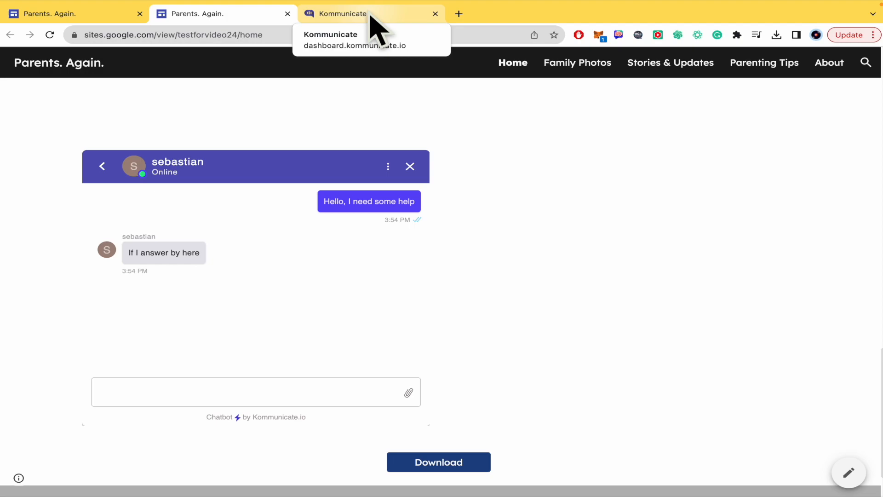
left_click(223, 13)
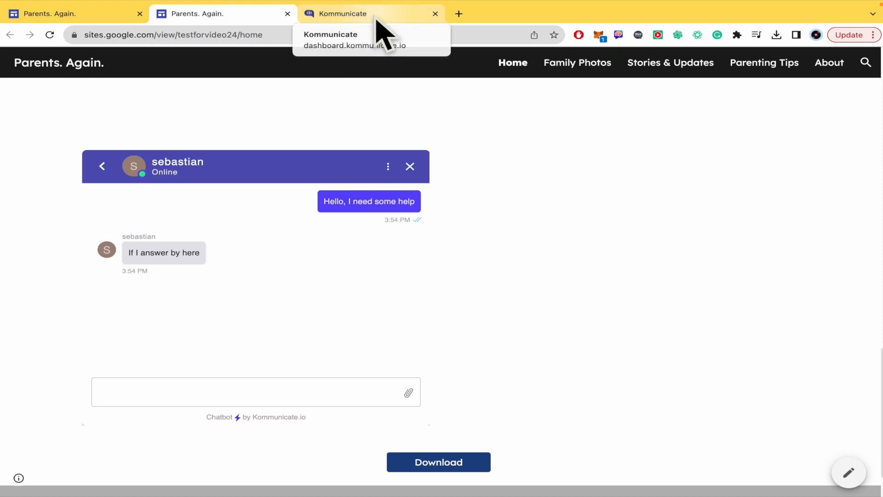
left_click(73, 13)
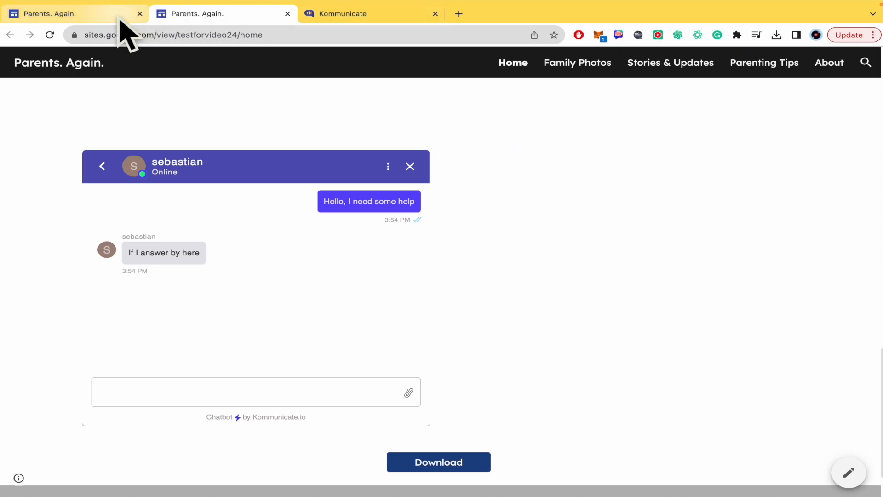